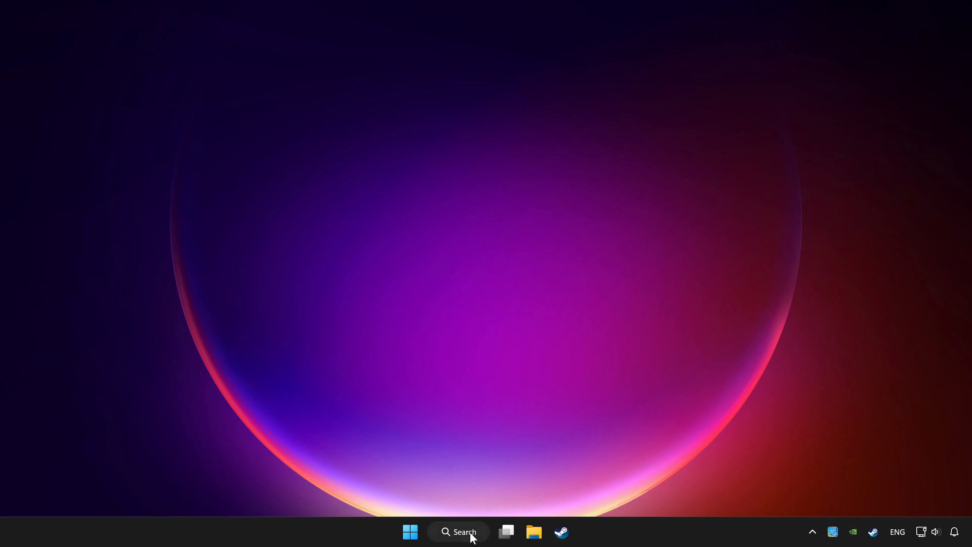
# Search Windows for 'device manager' so Device Manager appears as the best match
pyautogui.click(459, 532)
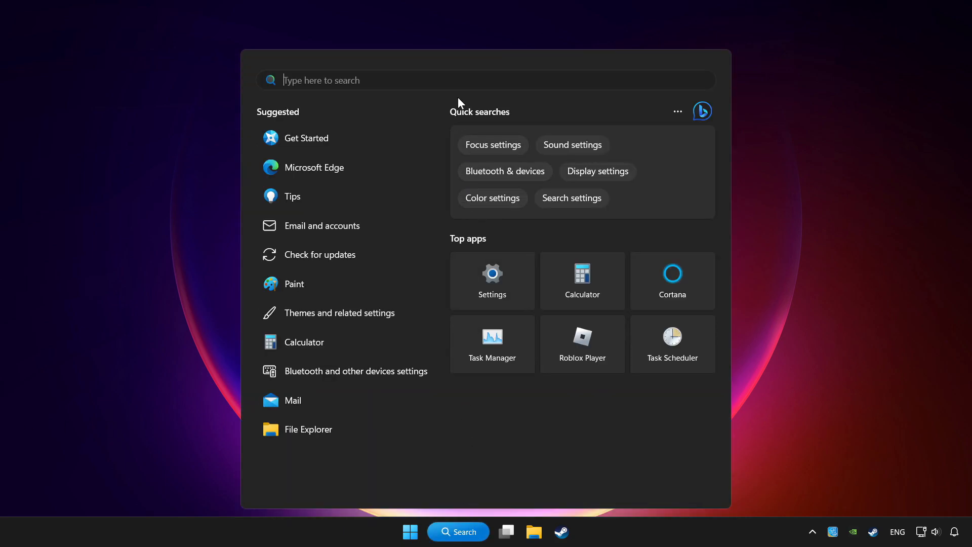
pyautogui.write('device Manager')
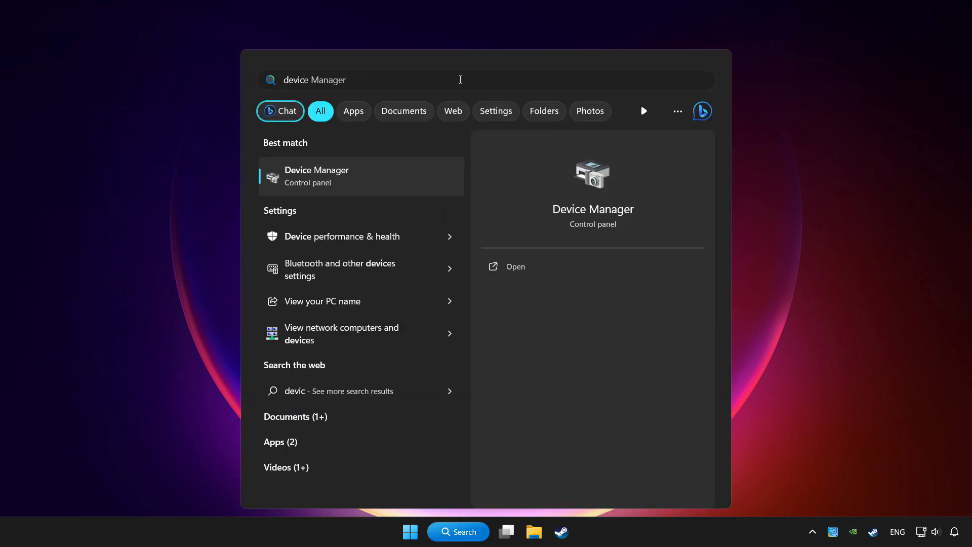
pyautogui.write('device manager')
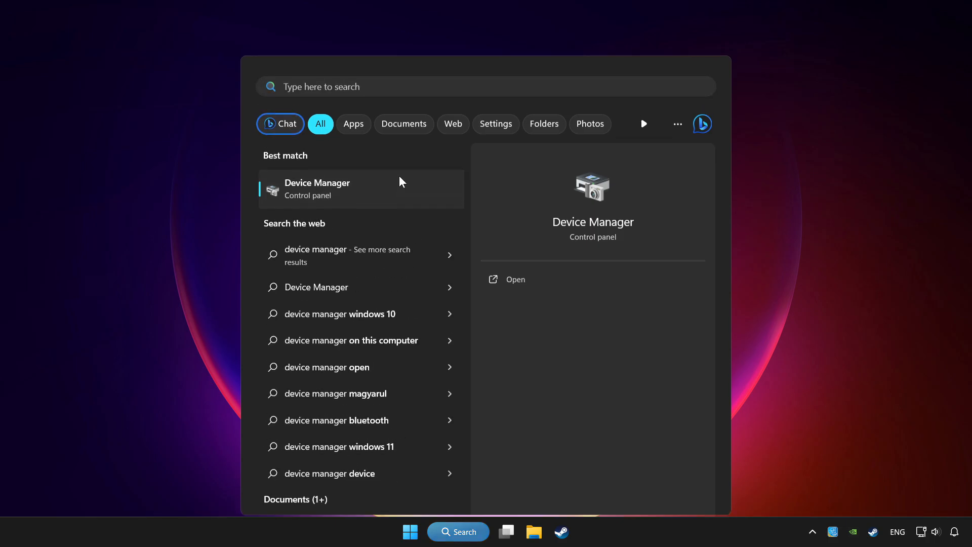
# Open Device Manager, expand Xbox 360 Peripherals, and bring up the controller's actions
pyautogui.click(515, 279)
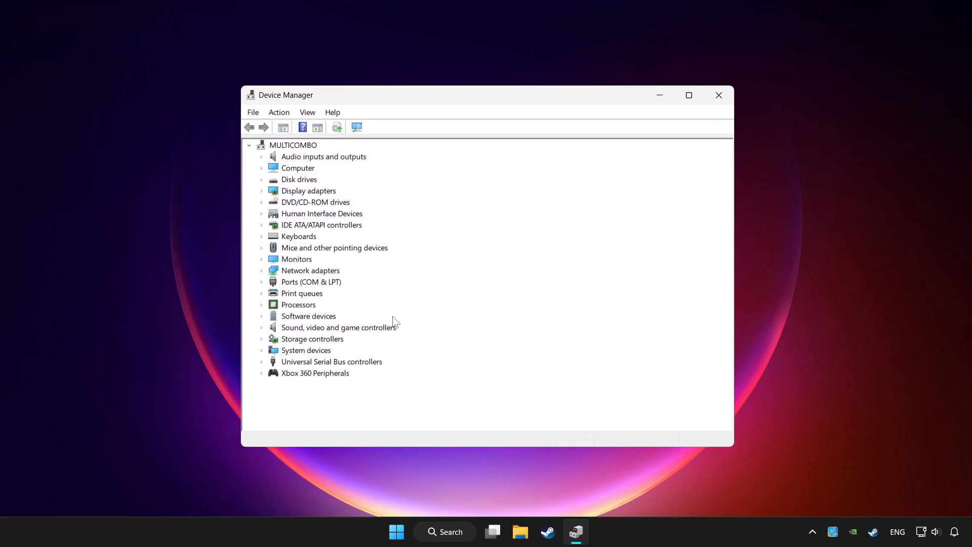
pyautogui.click(315, 373)
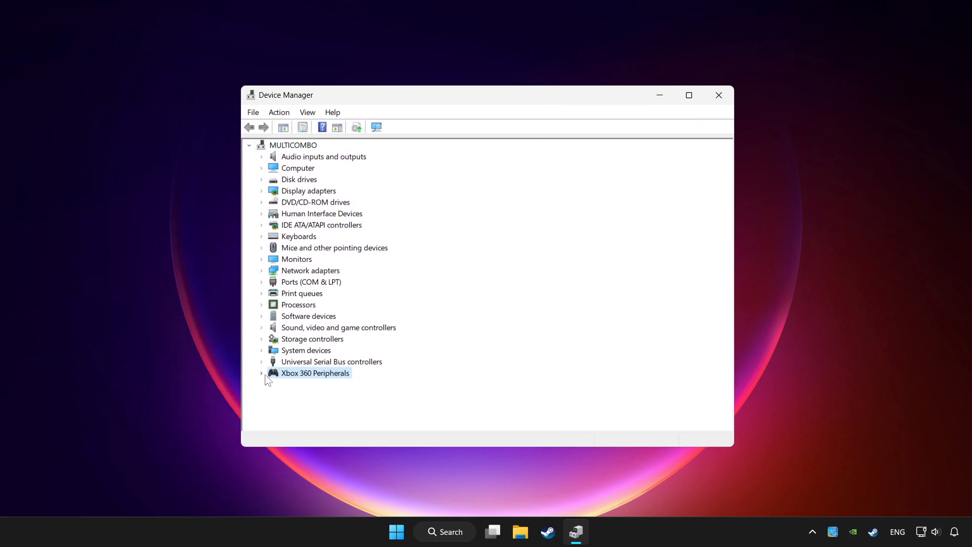
pyautogui.click(261, 372)
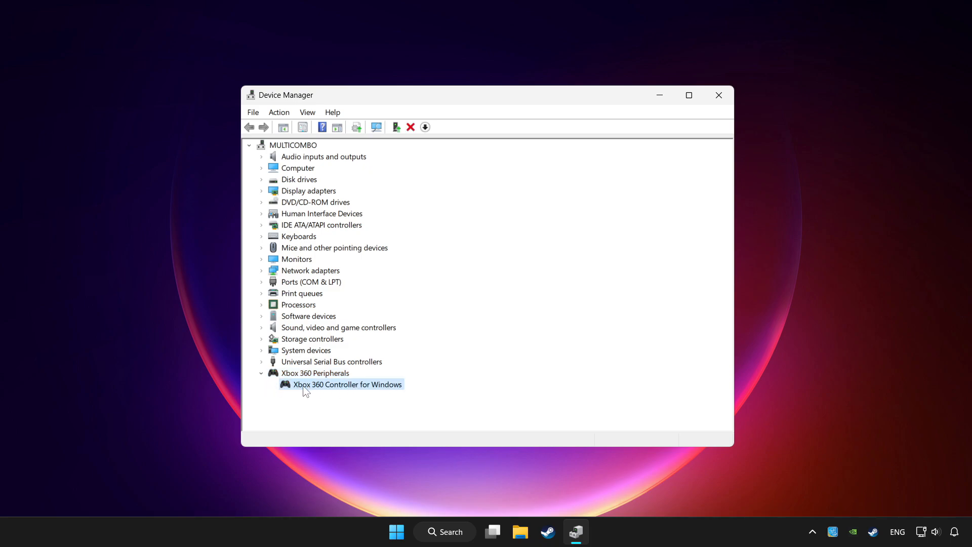
pyautogui.rightClick(346, 384)
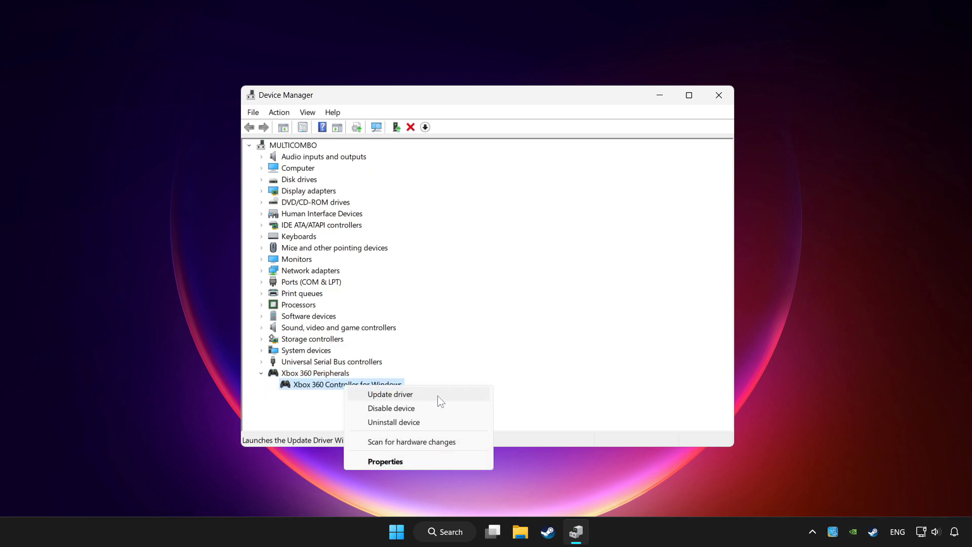
# Run an automatic driver update for the Xbox 360 controller, confirming the best driver is installed
pyautogui.click(390, 394)
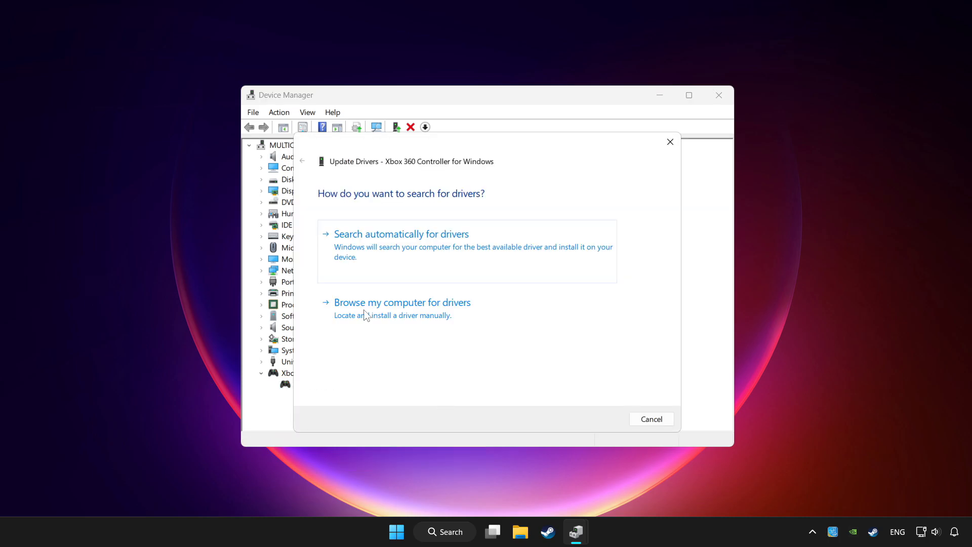
pyautogui.moveTo(435, 254)
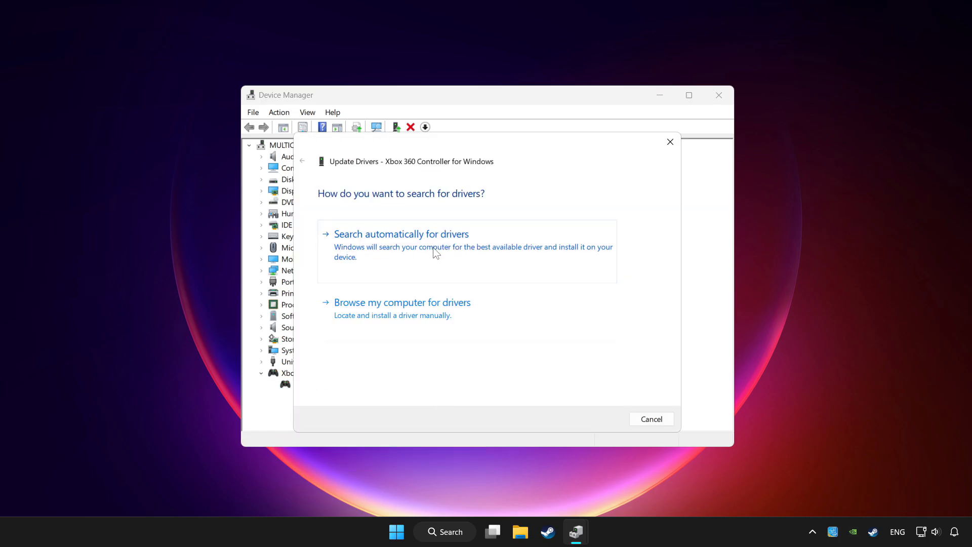
pyautogui.click(401, 234)
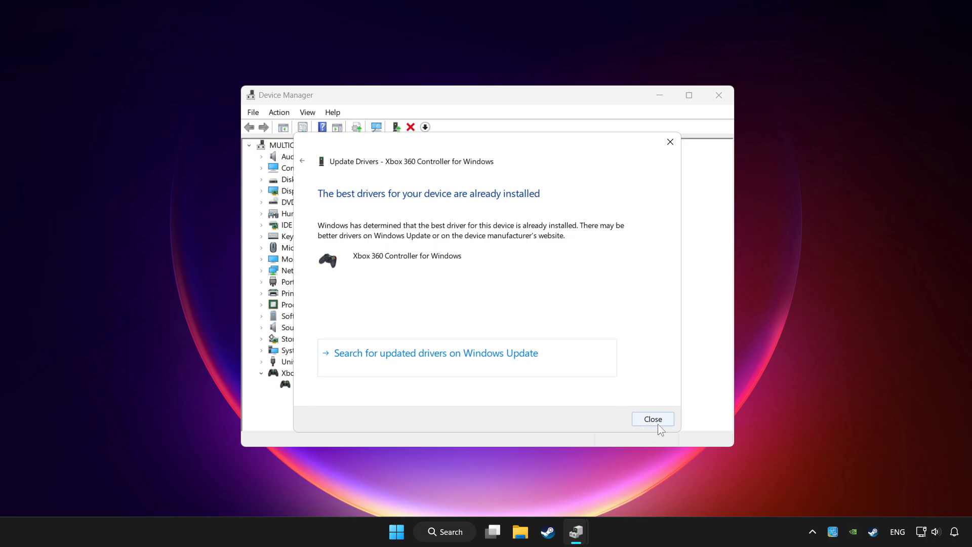
pyautogui.click(652, 418)
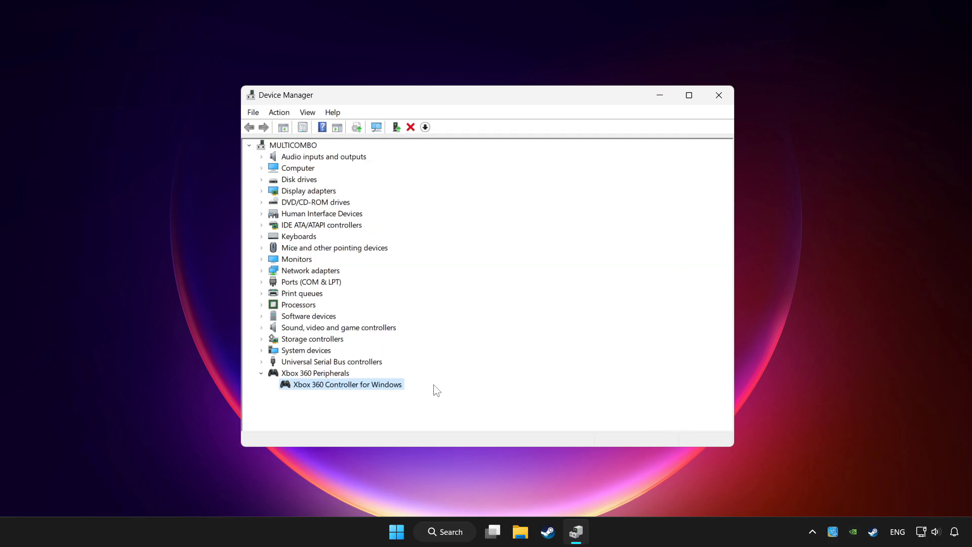
# Disable the Xbox 360 Controller for Windows and confirm with Yes
pyautogui.rightClick(346, 385)
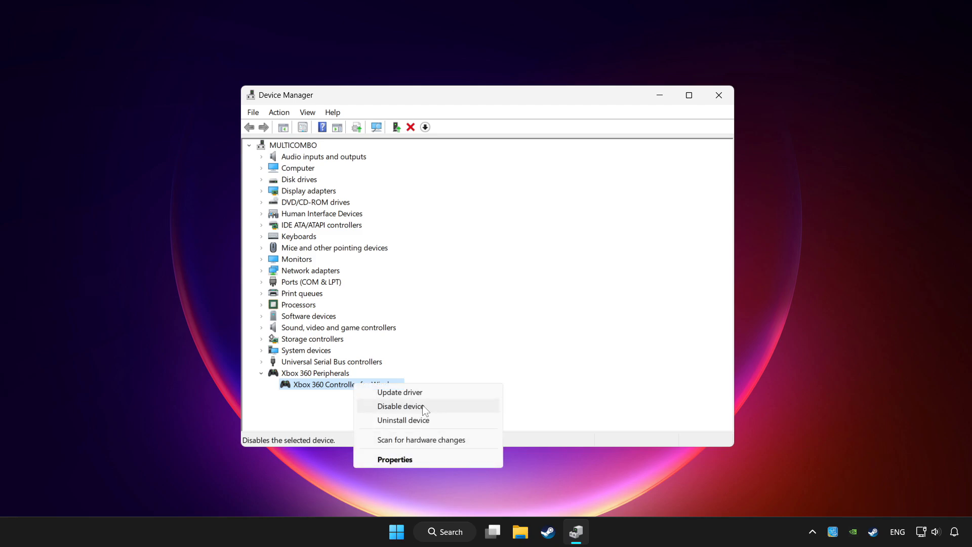
pyautogui.click(401, 406)
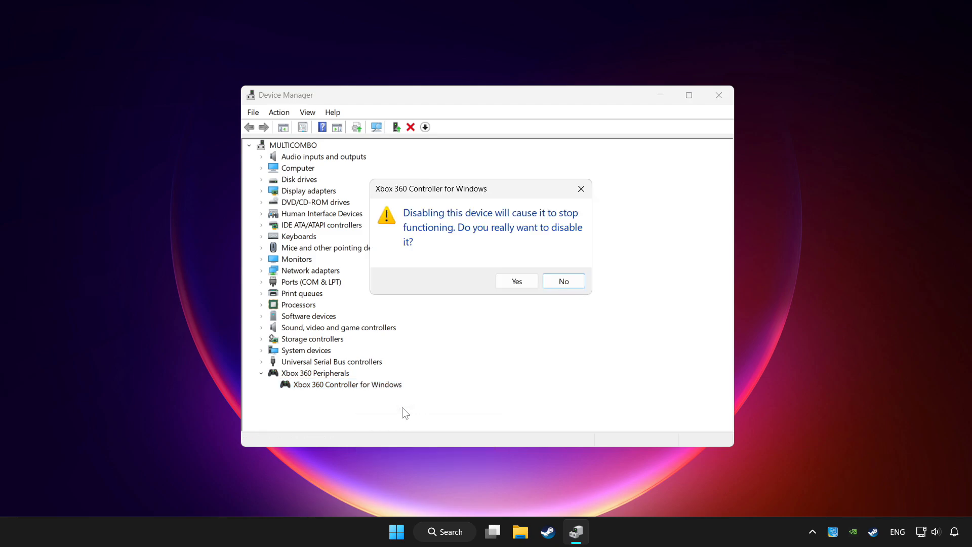
pyautogui.moveTo(517, 281)
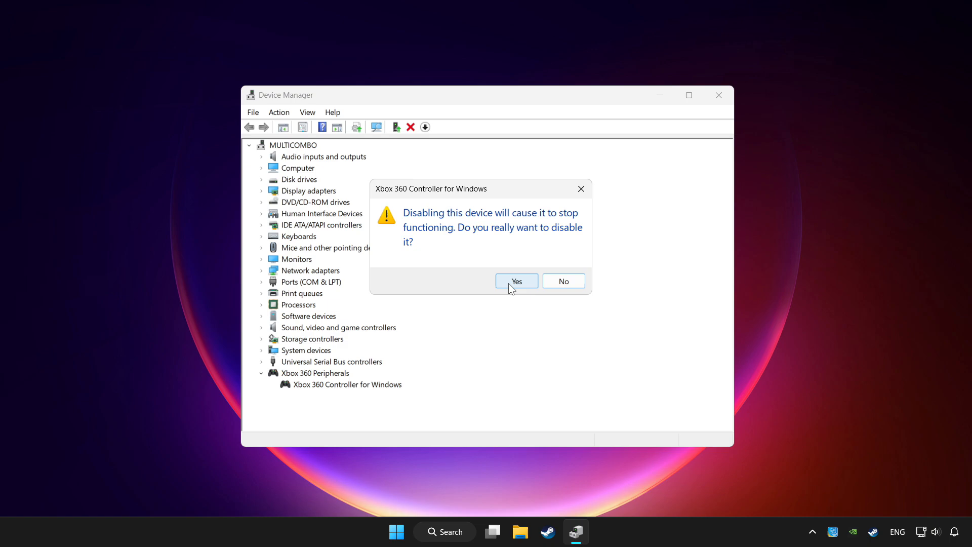
pyautogui.click(516, 281)
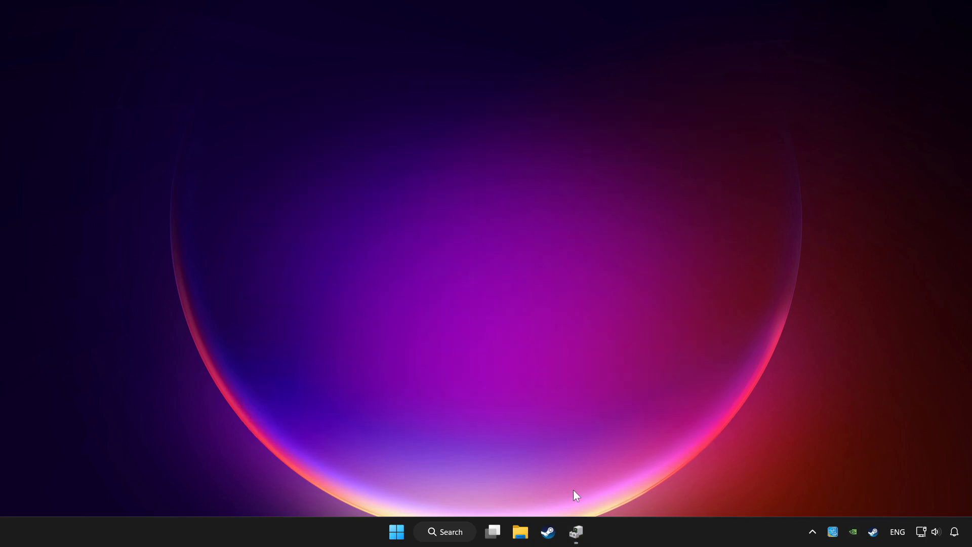
# Re-enable the Xbox 360 controller from Device Manager, then close Device Manager
pyautogui.click(575, 532)
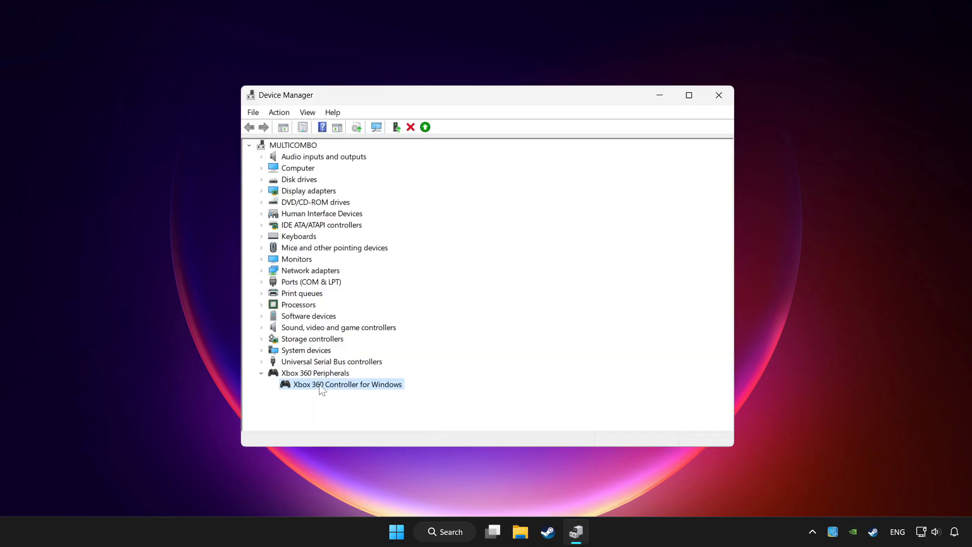
pyautogui.rightClick(346, 384)
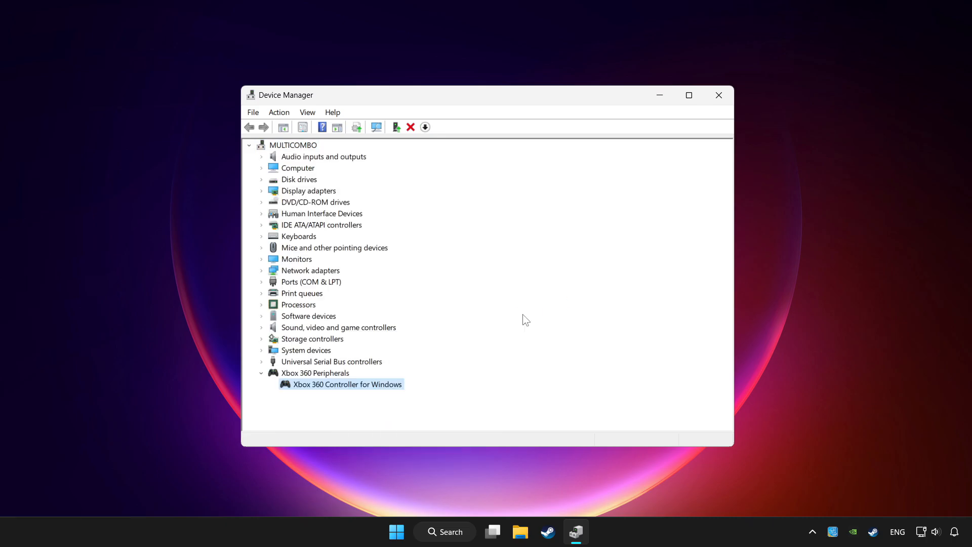
pyautogui.moveTo(419, 241)
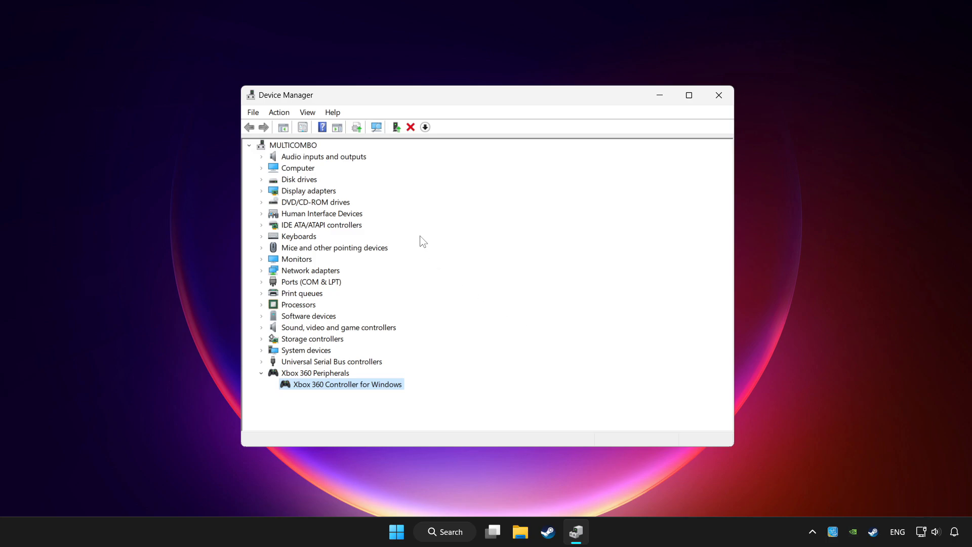
pyautogui.moveTo(439, 214)
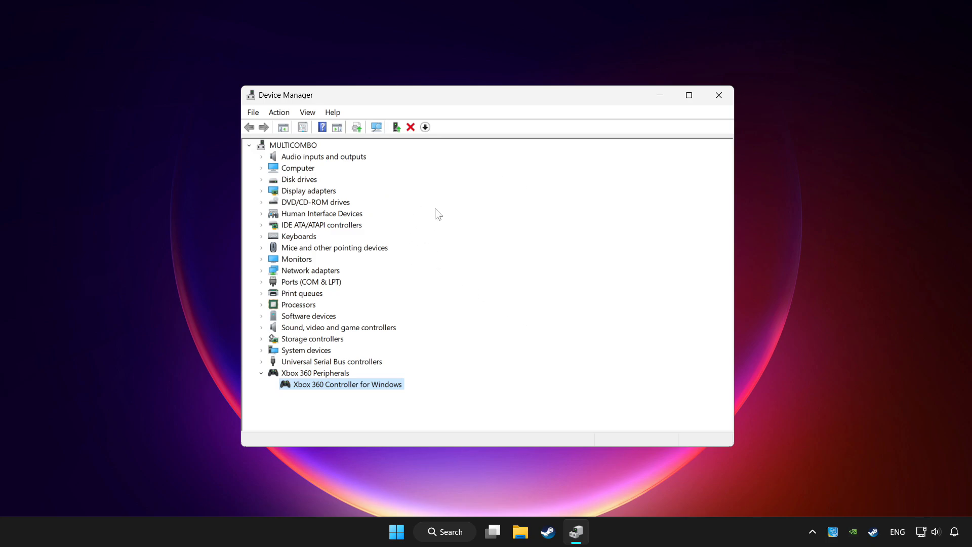
pyautogui.moveTo(719, 96)
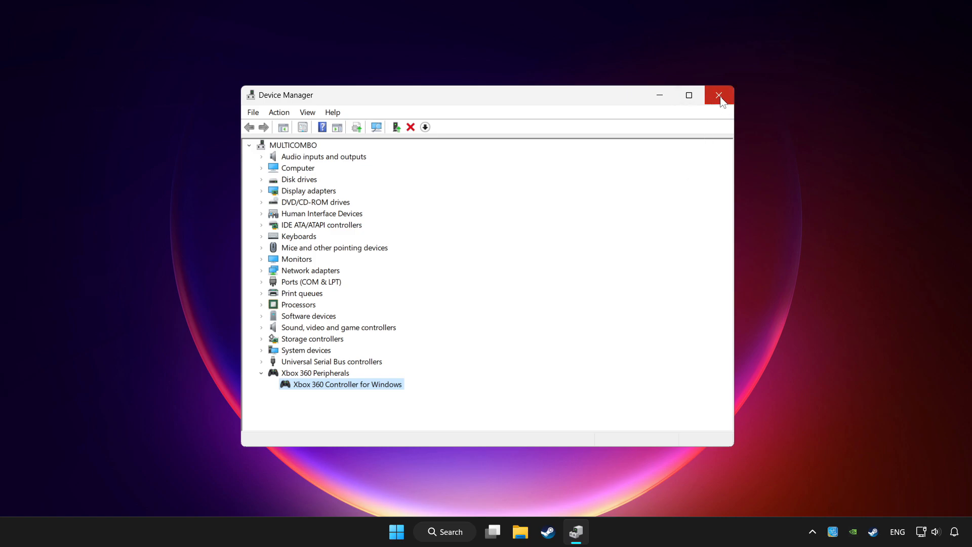
pyautogui.click(719, 95)
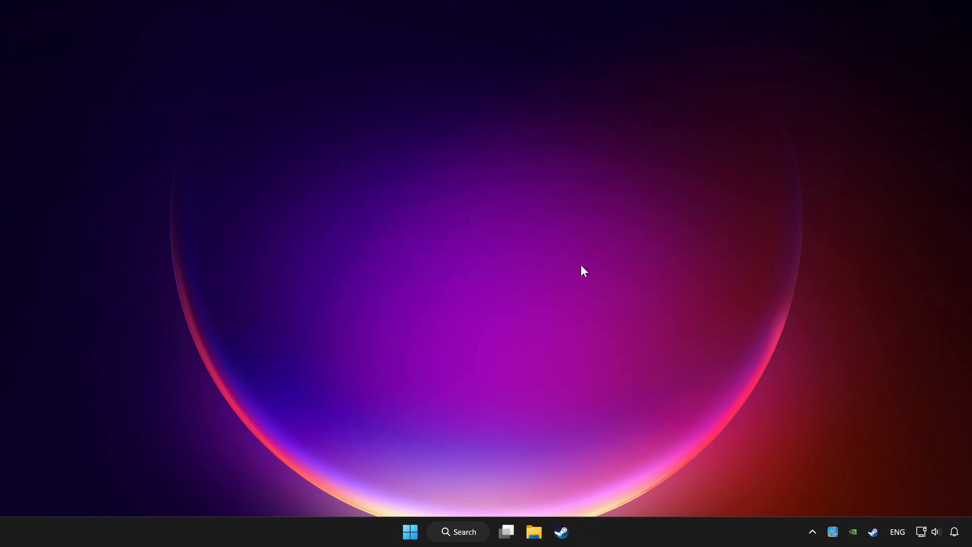
# Search 'controller' and open 'Set up USB game controllers' to show the Xbox 360 controller
pyautogui.click(459, 532)
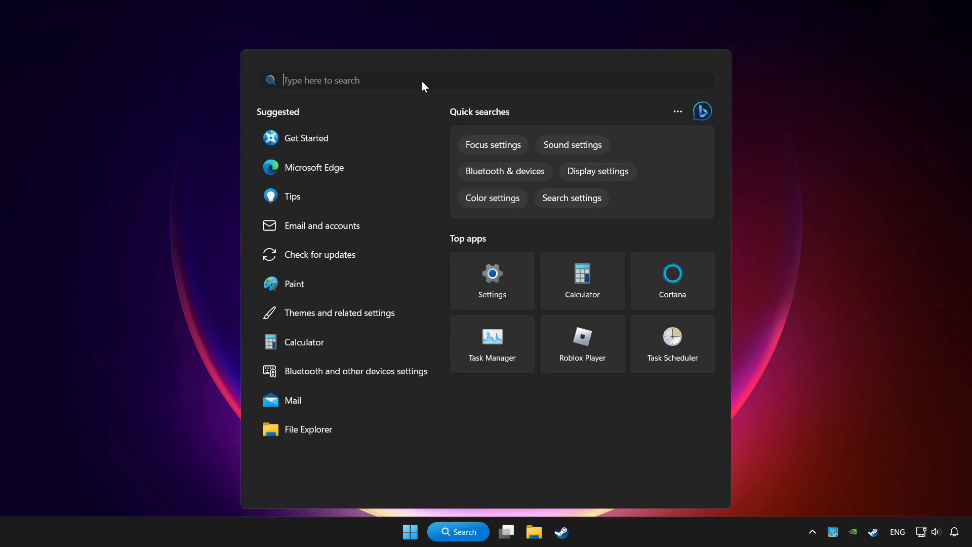
pyautogui.write('controller')
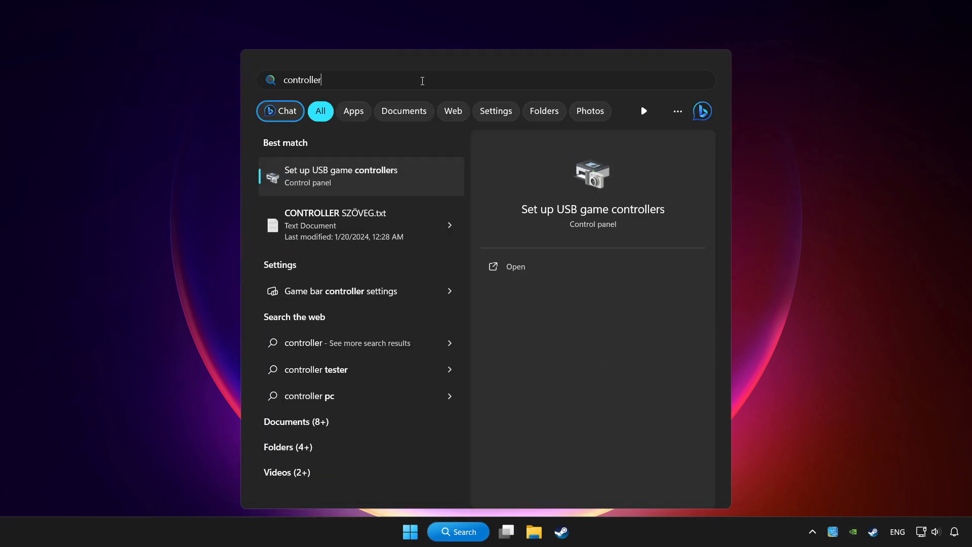
pyautogui.moveTo(366, 179)
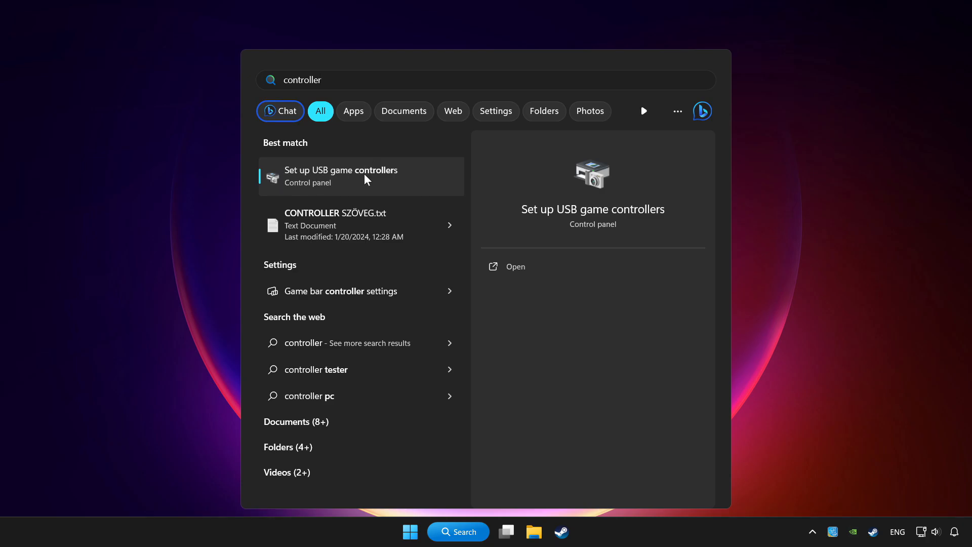
pyautogui.moveTo(421, 185)
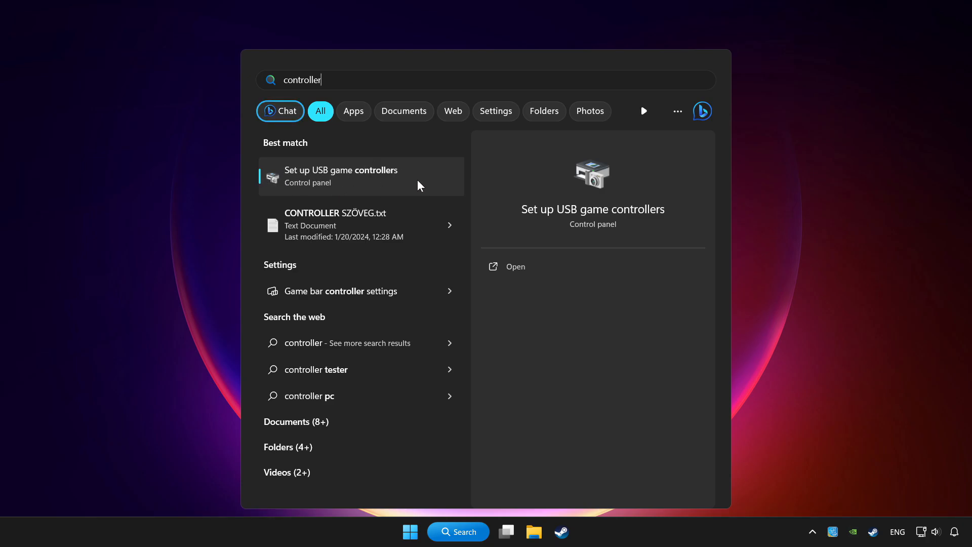
pyautogui.click(341, 176)
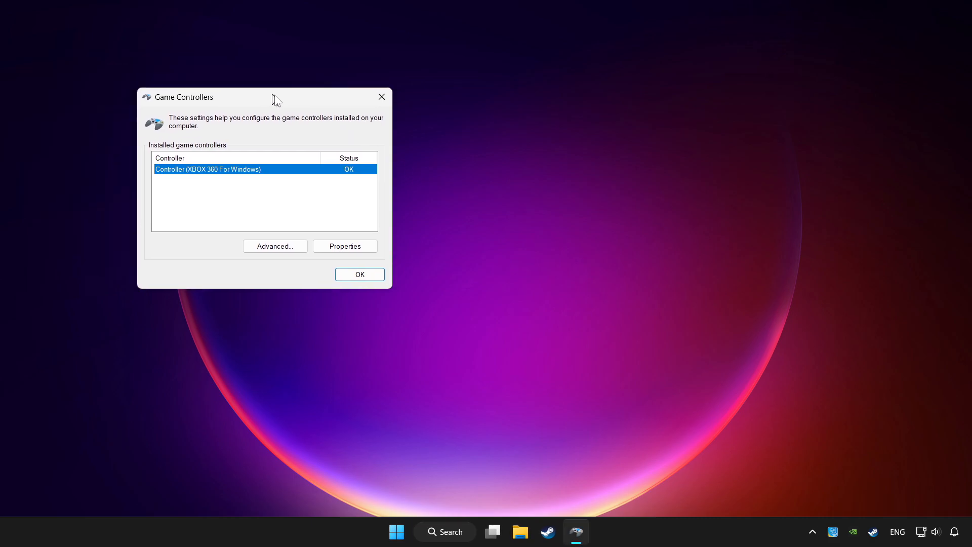
# Centre the Game Controllers window and open the Xbox 360 controller's Properties on the Settings page
pyautogui.moveTo(183, 96); pyautogui.dragTo(407, 175)
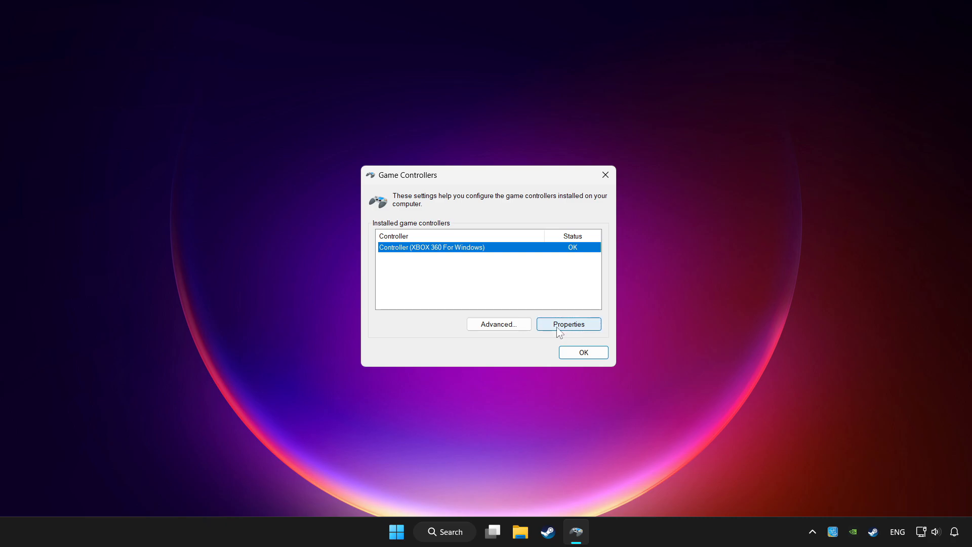
pyautogui.click(567, 324)
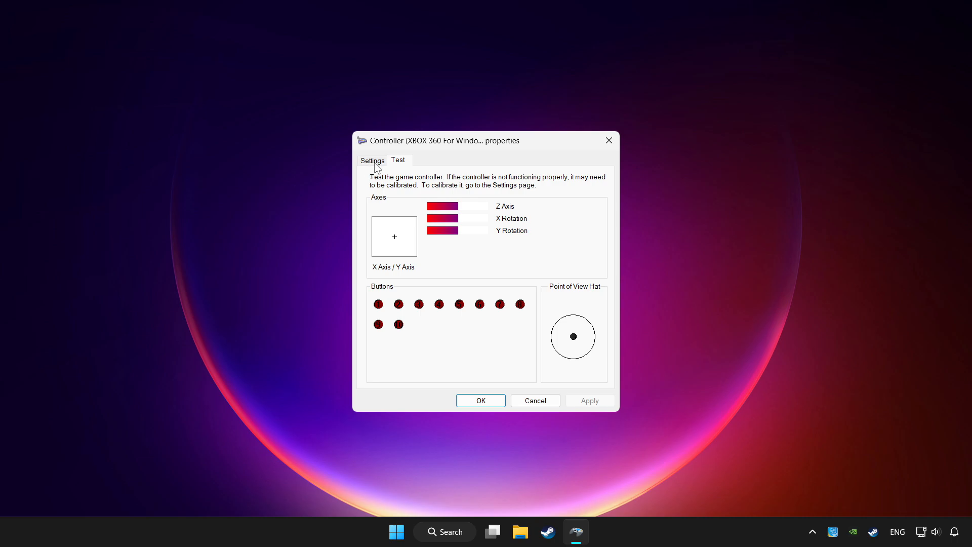
pyautogui.click(373, 160)
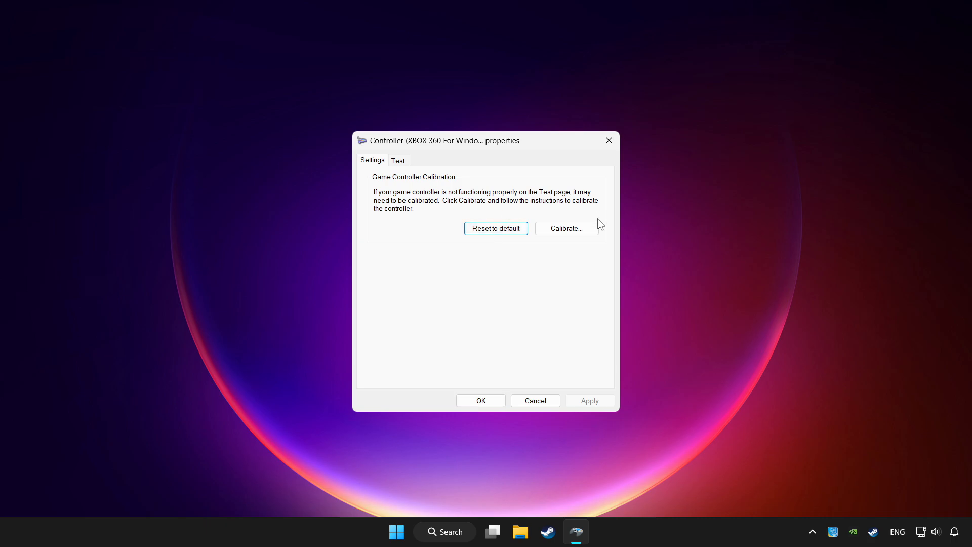
pyautogui.moveTo(567, 229)
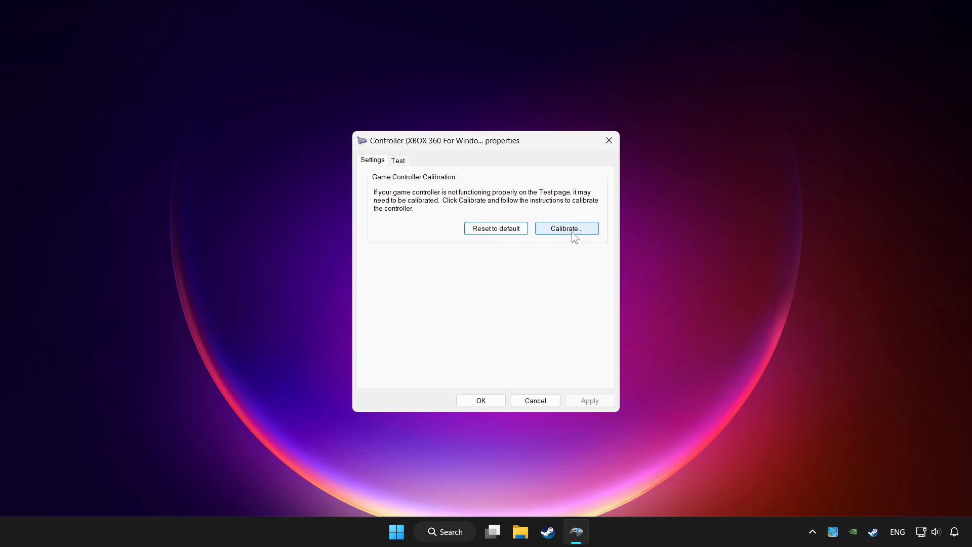
# Run the Calibrate wizard through center point and axis calibration to Finish
pyautogui.click(566, 228)
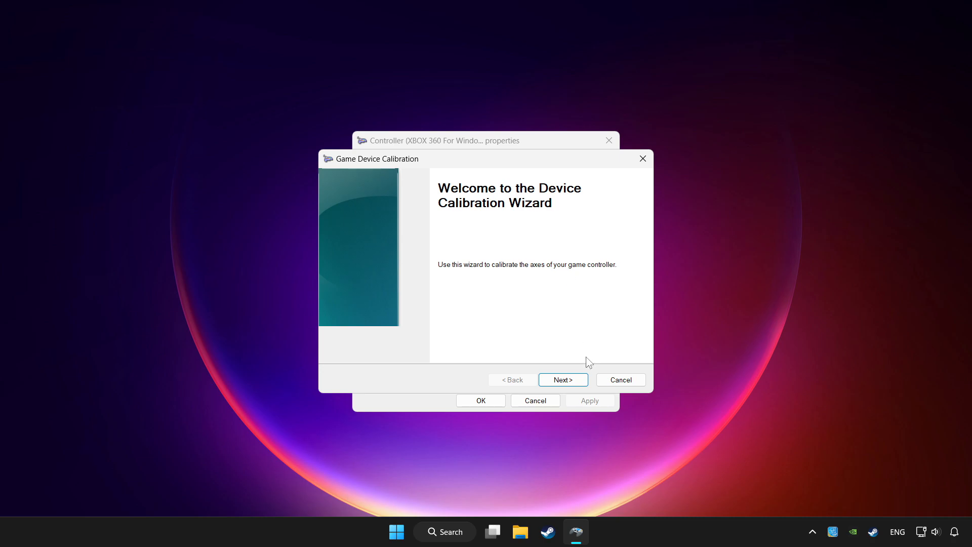
pyautogui.click(561, 379)
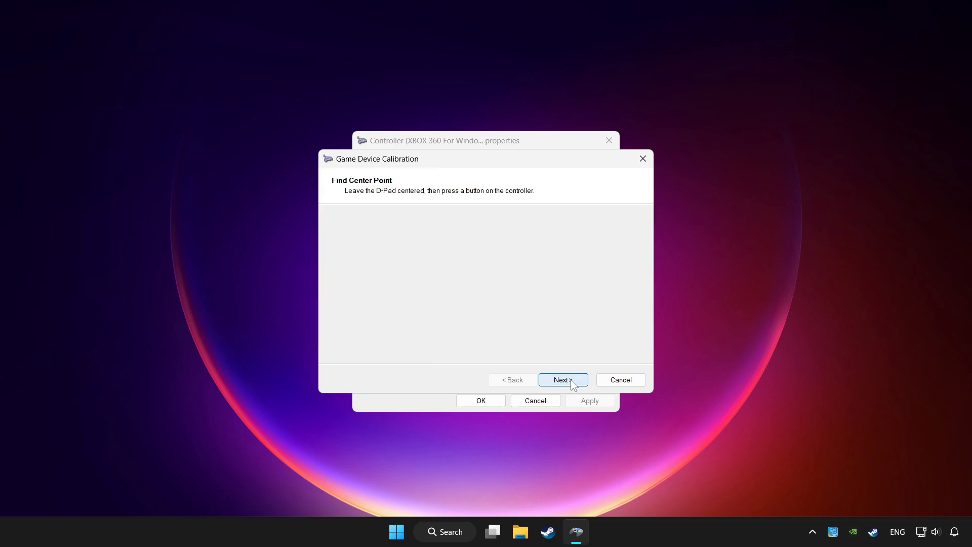
pyautogui.click(562, 380)
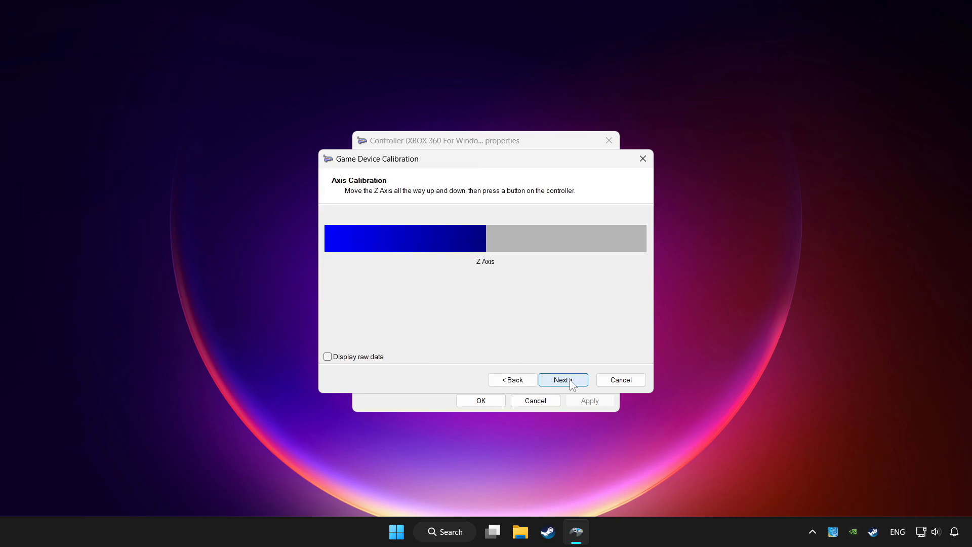
pyautogui.click(561, 379)
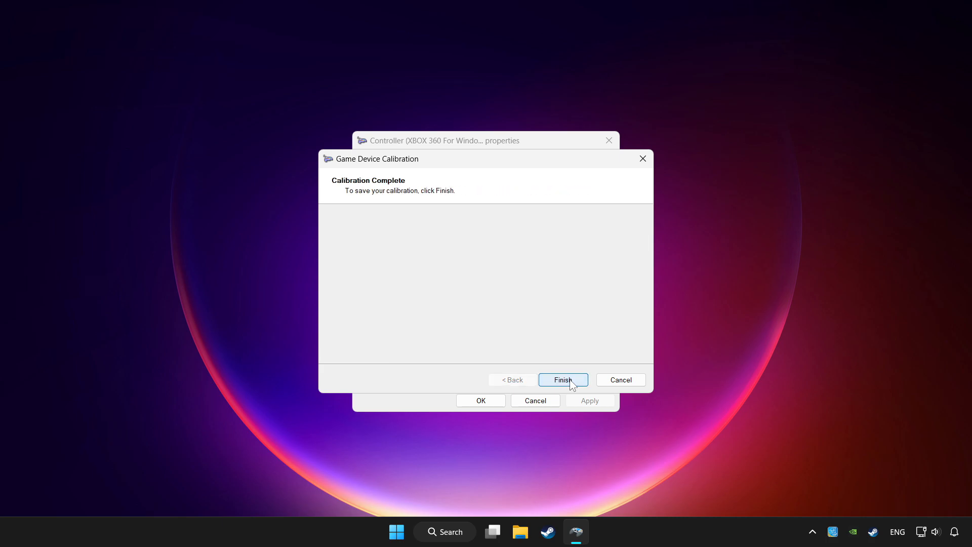
pyautogui.click(562, 380)
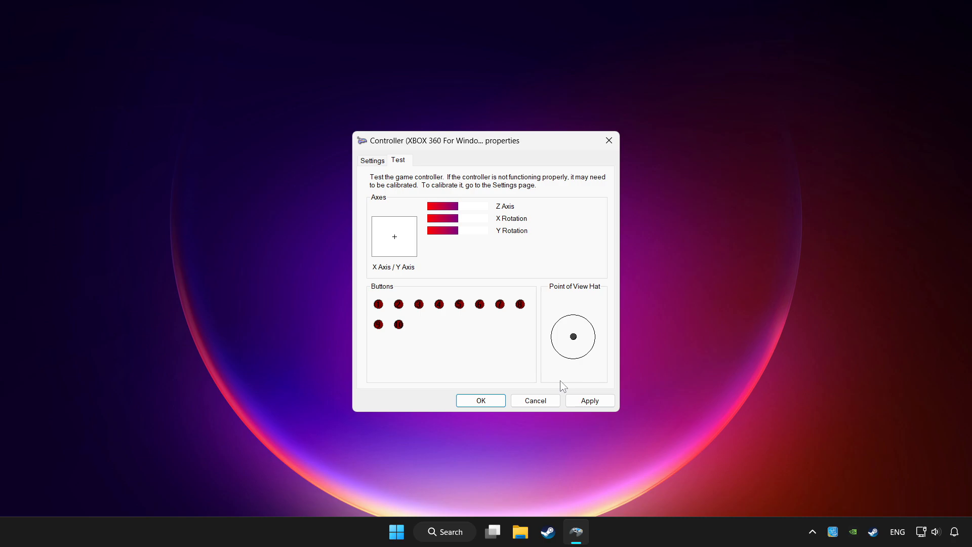
# Apply the new calibration, then close the properties dialog and Game Controllers with OK
pyautogui.click(589, 400)
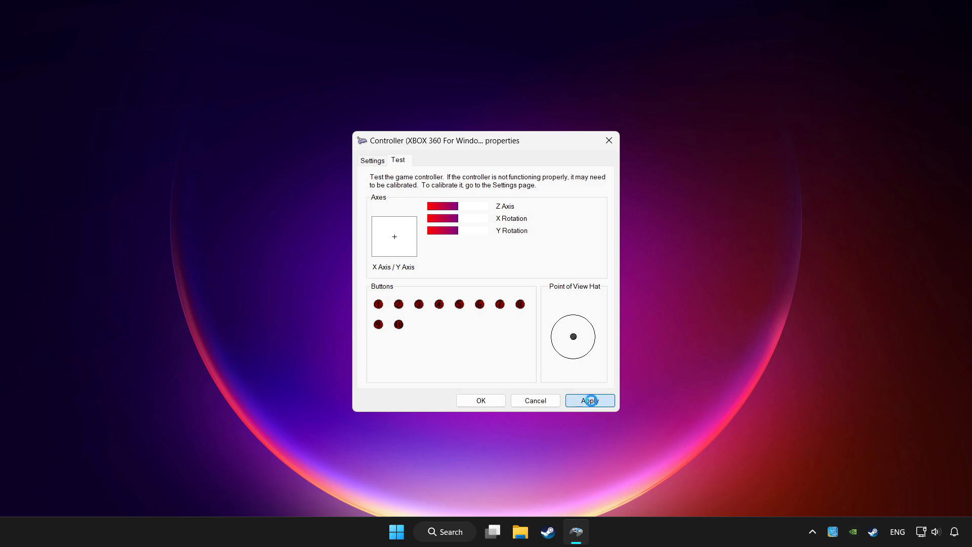
pyautogui.click(590, 400)
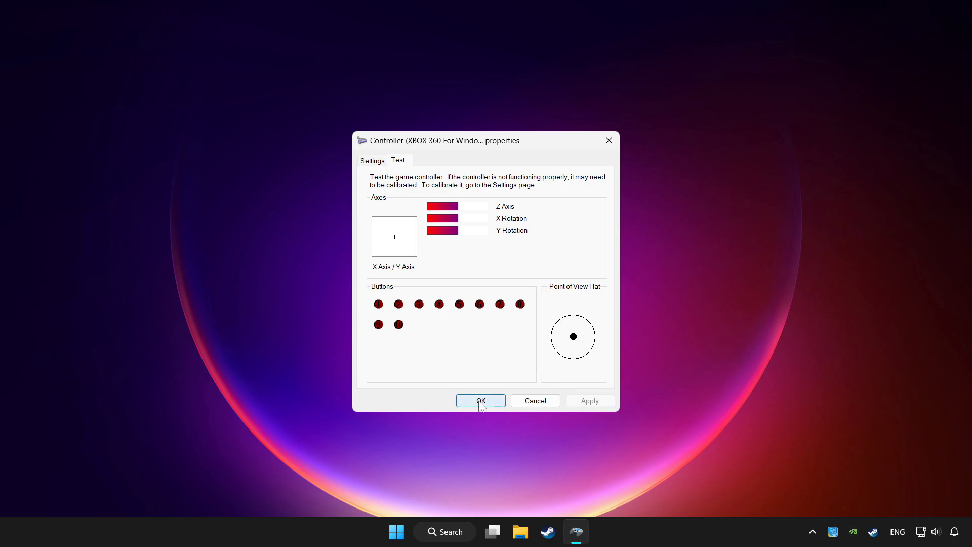
pyautogui.click(480, 400)
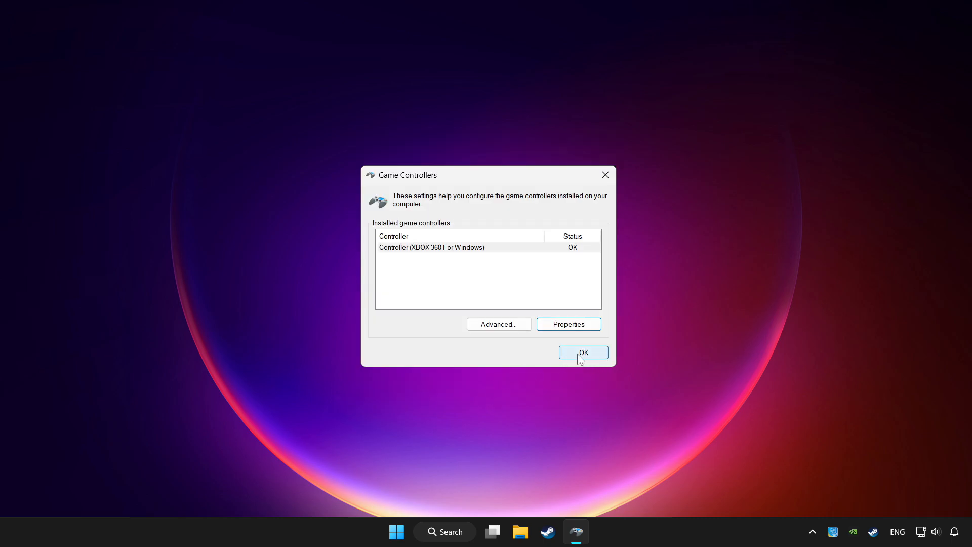
pyautogui.click(583, 352)
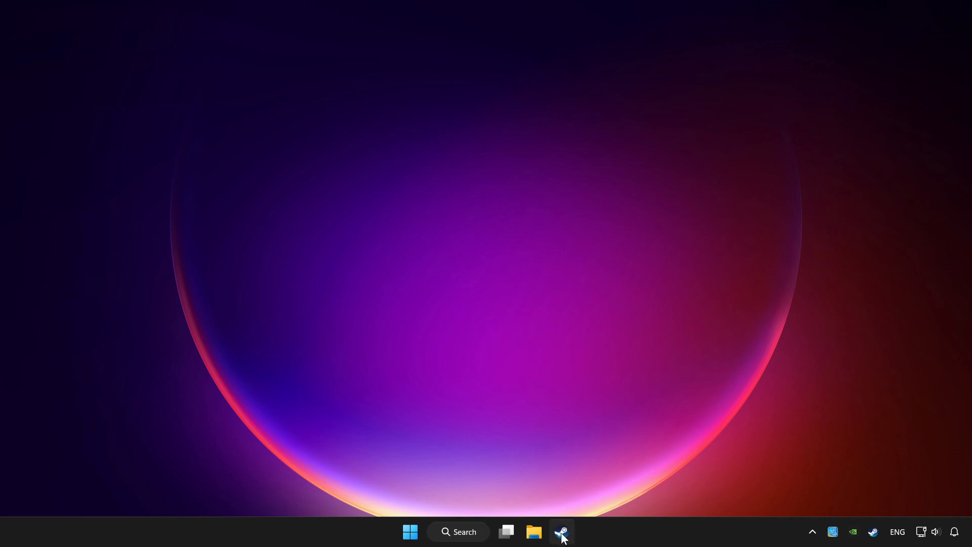
# Open the Steam client from the taskbar and show the Library menu on the store front page
pyautogui.click(561, 532)
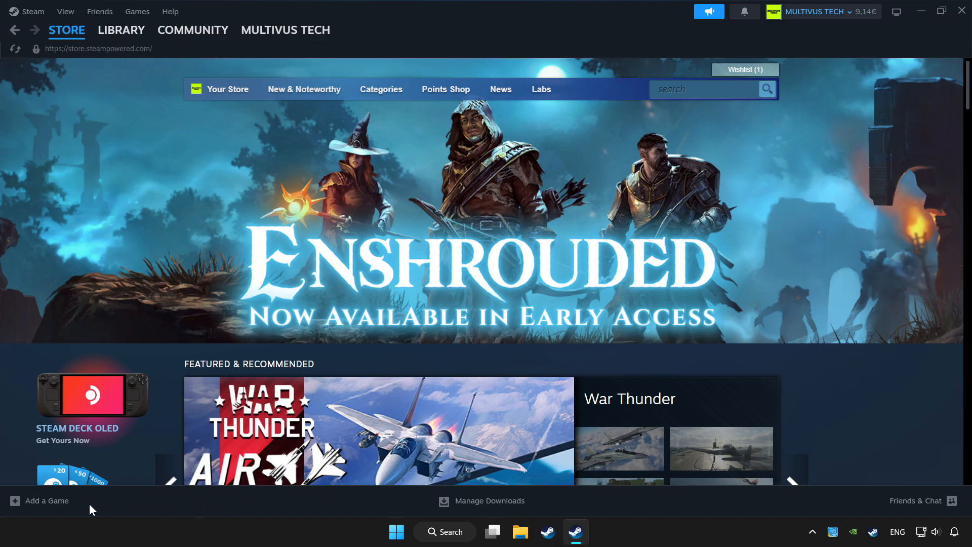
pyautogui.click(47, 500)
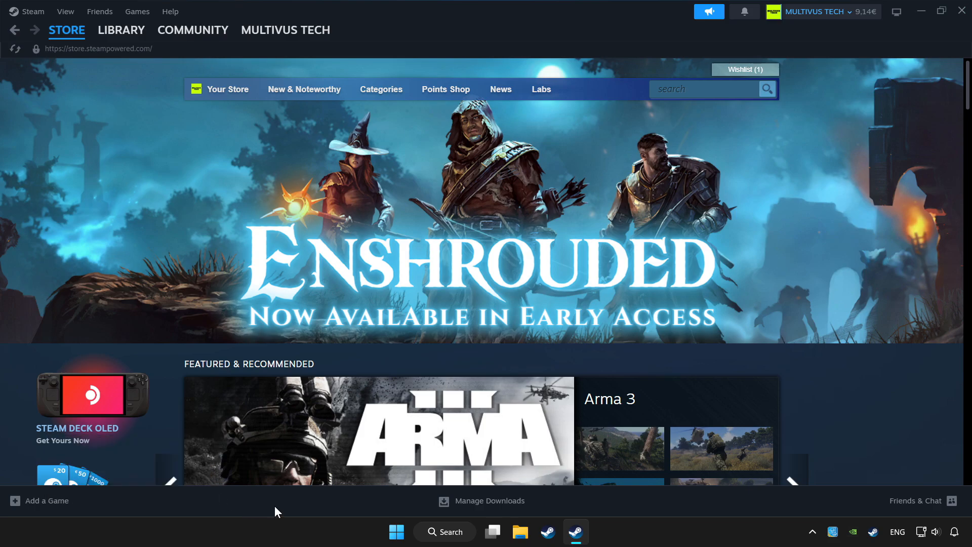
pyautogui.click(121, 30)
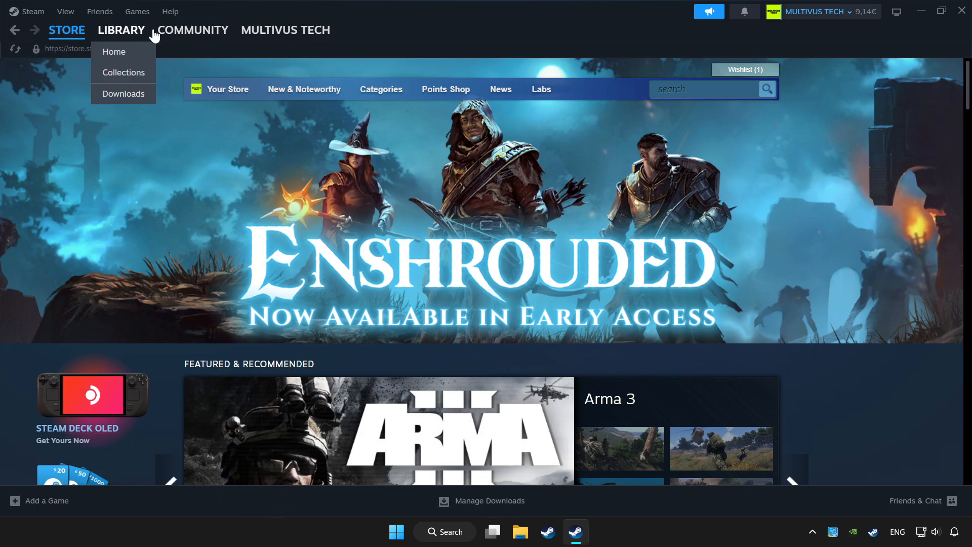
# Open YOUR PROBLEMATIC GAME in the Steam library and view its controller settings
pyautogui.click(121, 30)
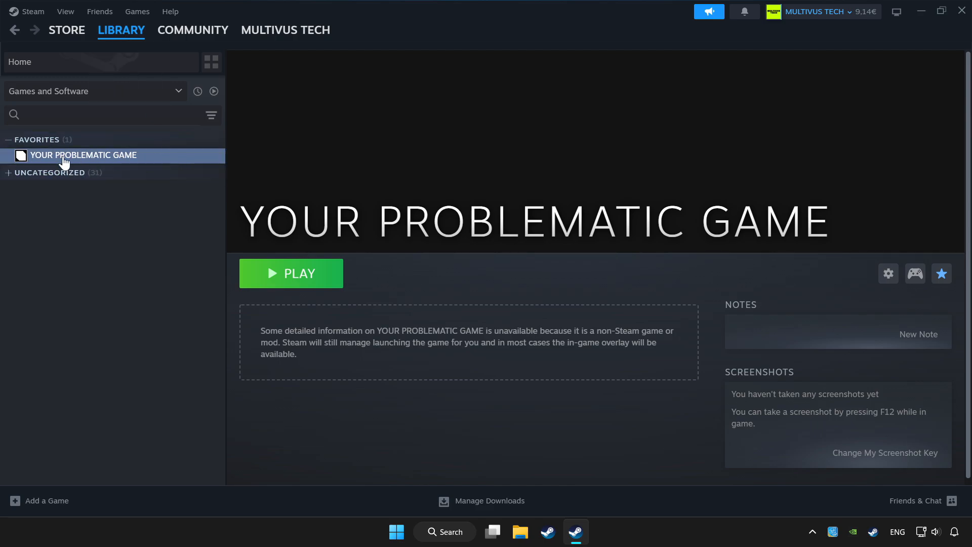
pyautogui.moveTo(905, 318)
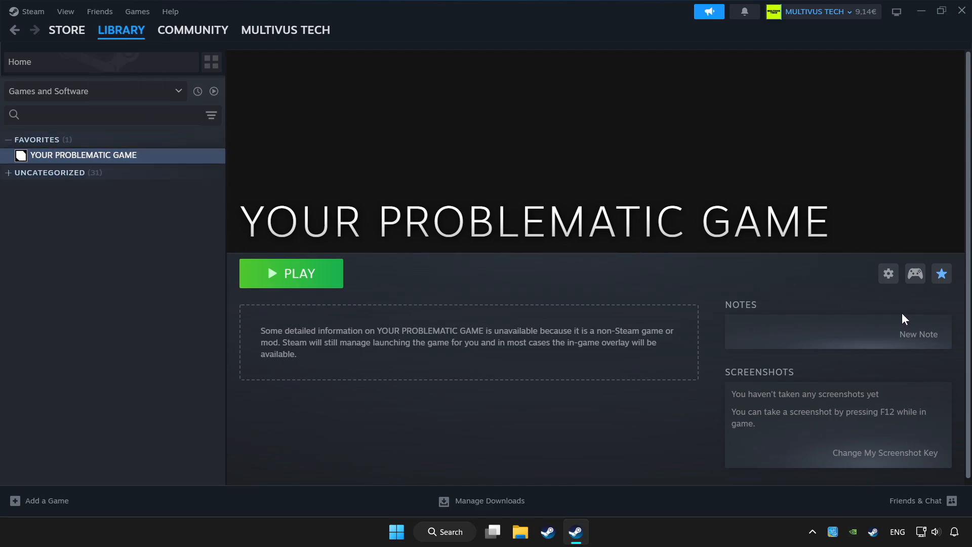
pyautogui.moveTo(915, 274)
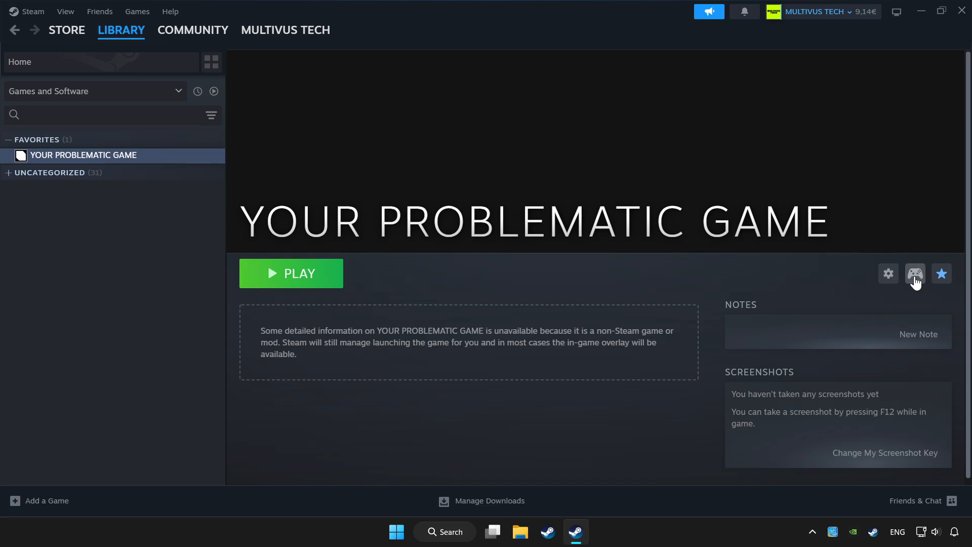
pyautogui.moveTo(900, 279)
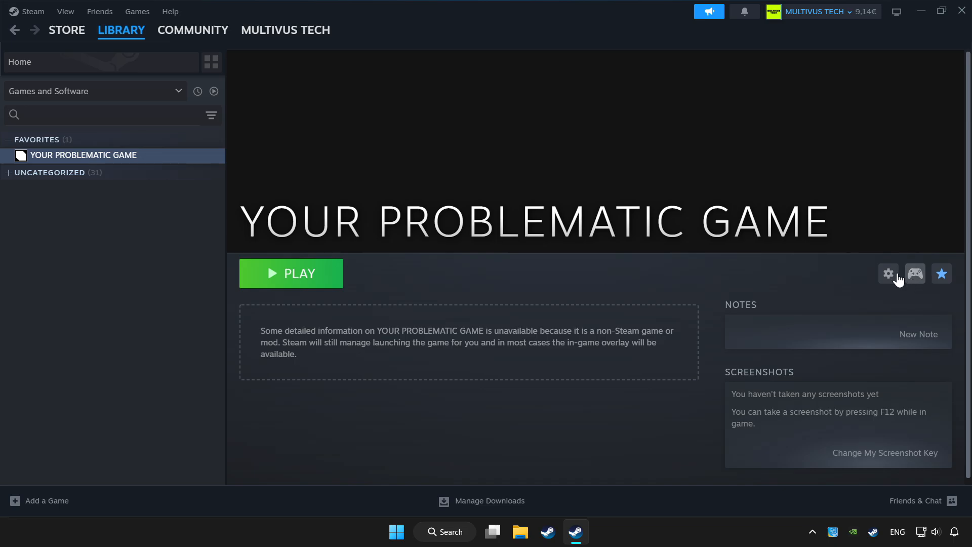
pyautogui.click(915, 273)
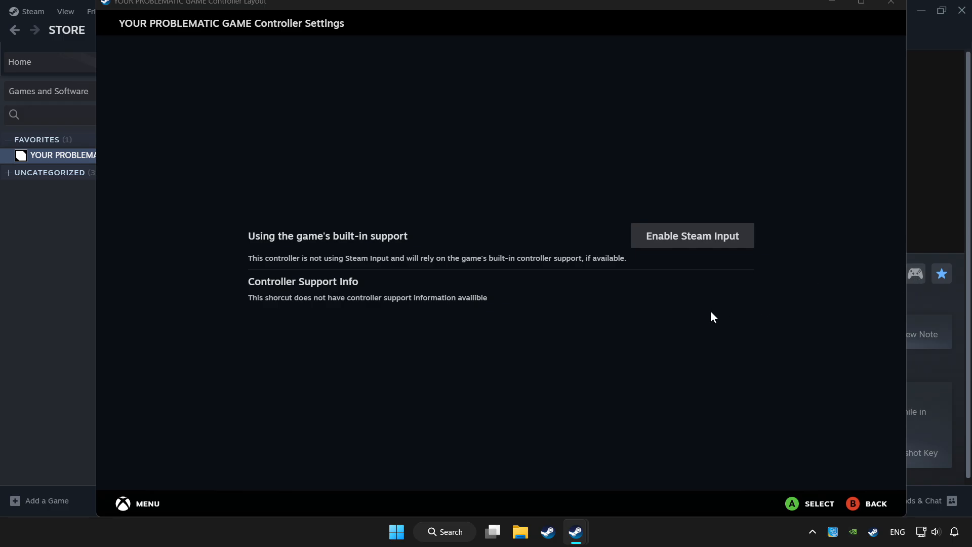
pyautogui.moveTo(697, 243)
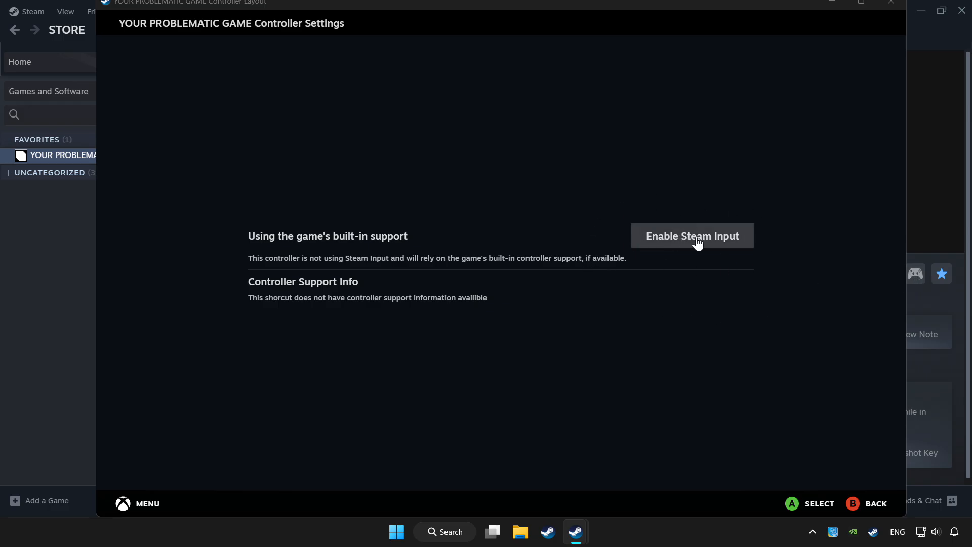
# Enable Steam Input for YOUR PROBLEMATIC GAME
pyautogui.click(692, 236)
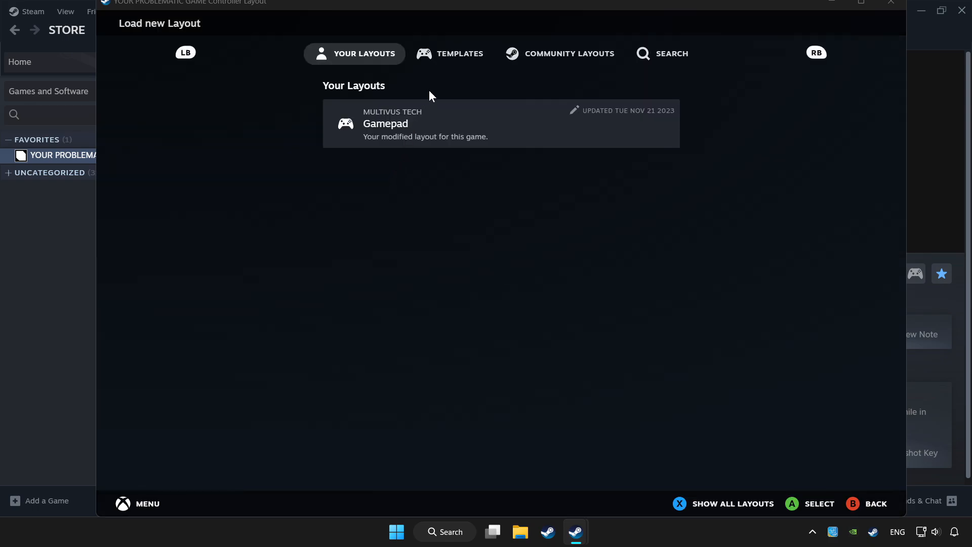
# Preview Valve's Gamepad template from the Templates list
pyautogui.click(450, 53)
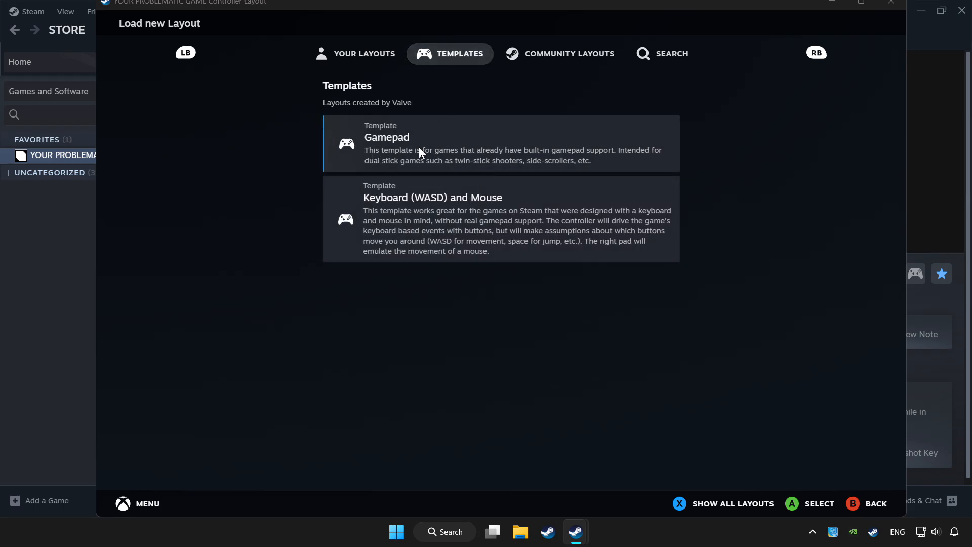
pyautogui.click(501, 142)
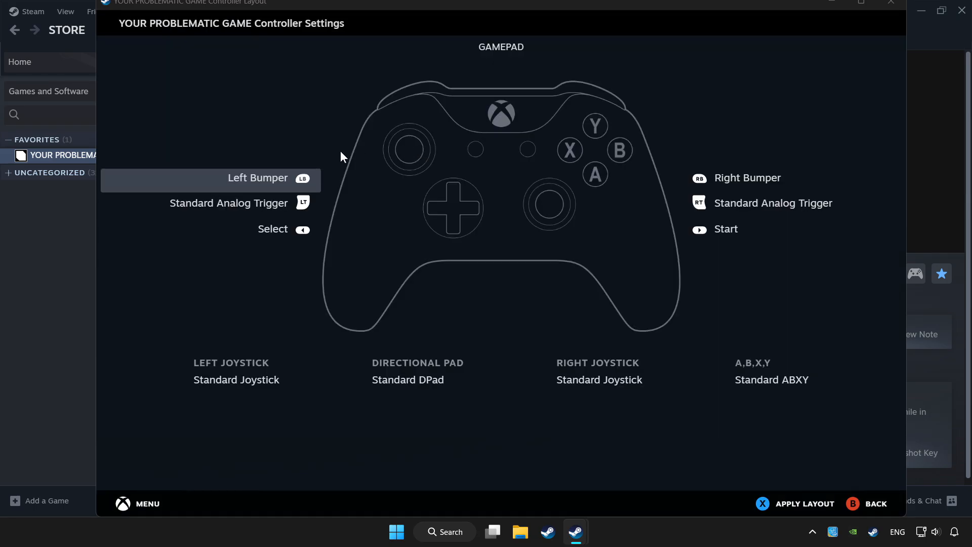
pyautogui.moveTo(582, 68)
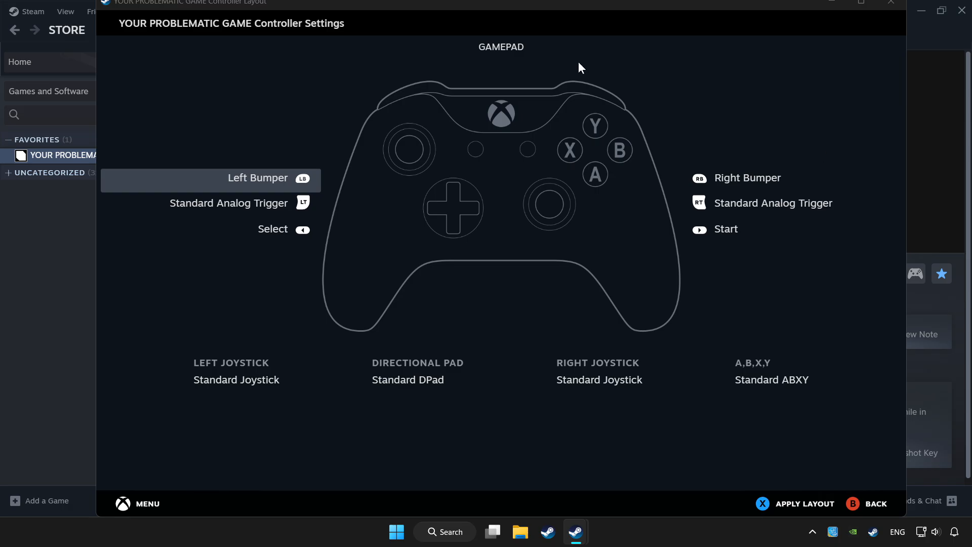
pyautogui.moveTo(806, 503)
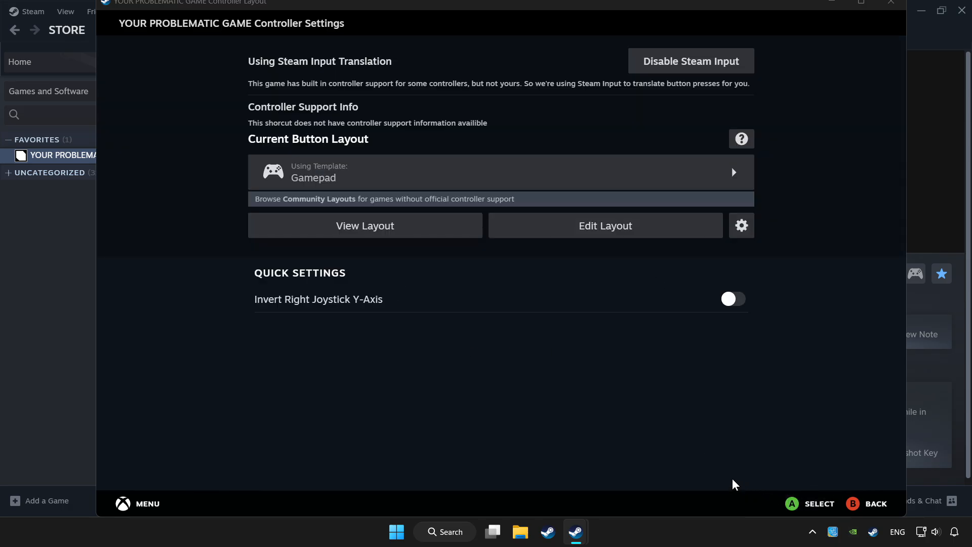
pyautogui.moveTo(723, 470)
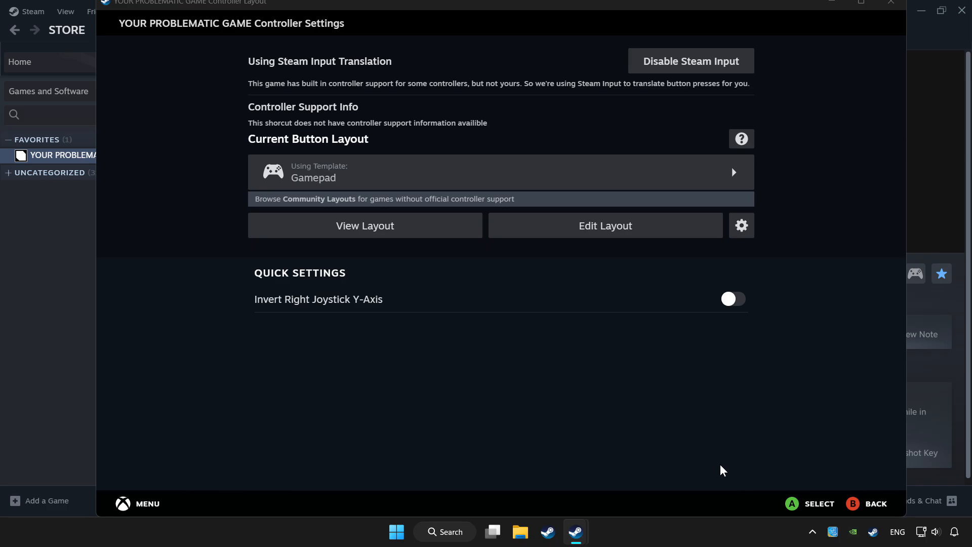
pyautogui.moveTo(892, 5)
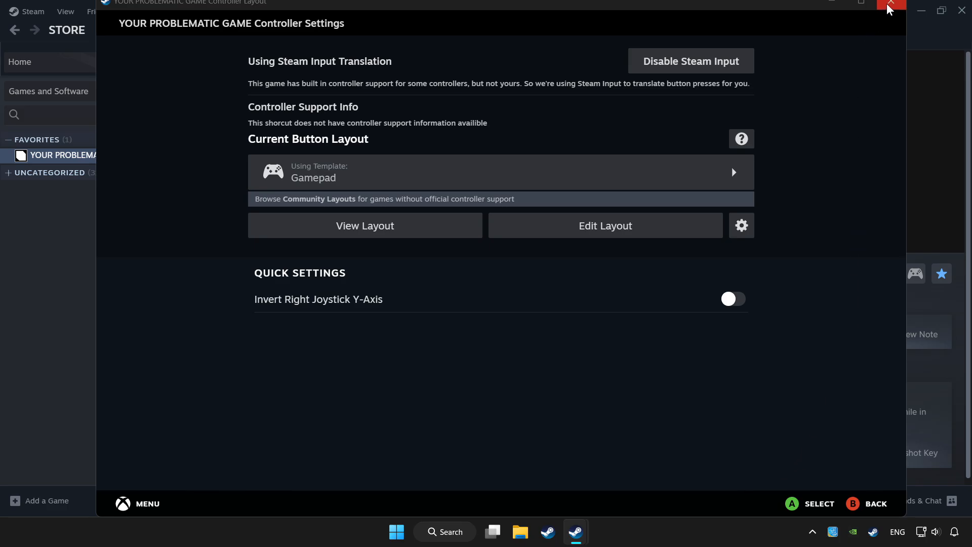
# Close the Controller Layout window to return to the game's library page
pyautogui.click(892, 5)
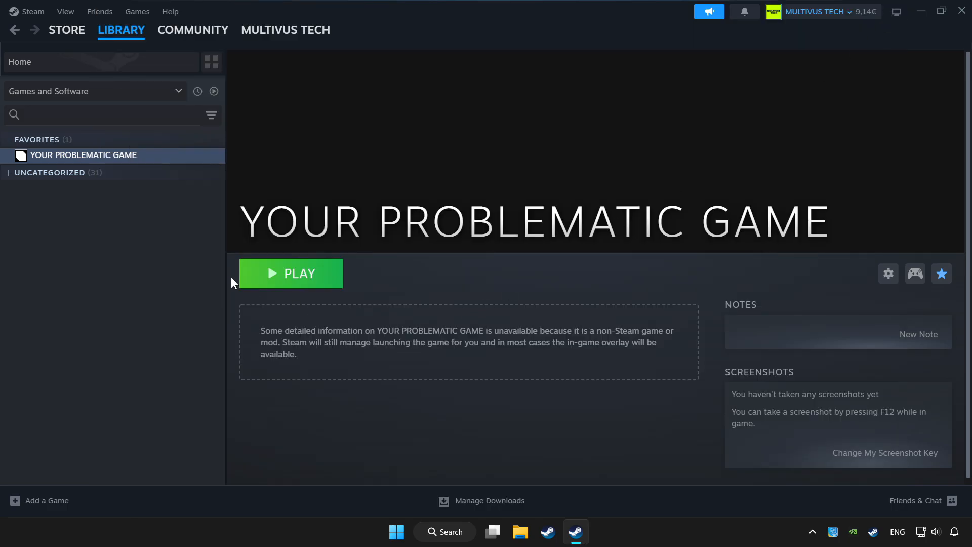